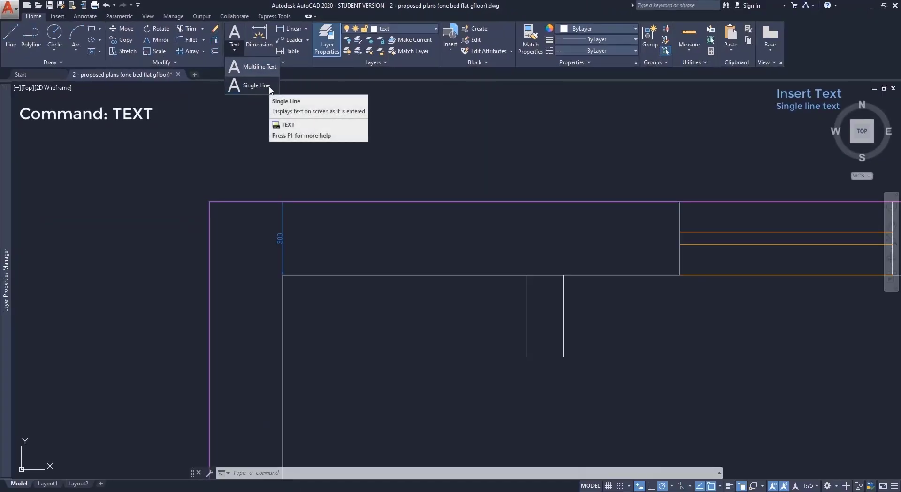
Start single-line text in the top wall strip with height 100.
{"action": "left_click", "coordinate": [262, 85]}
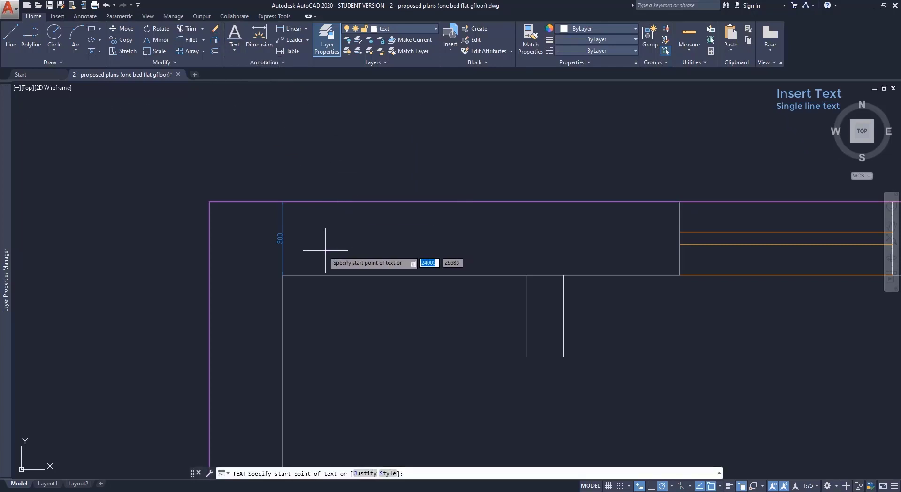
{"action": "left_click", "coordinate": [342, 230]}
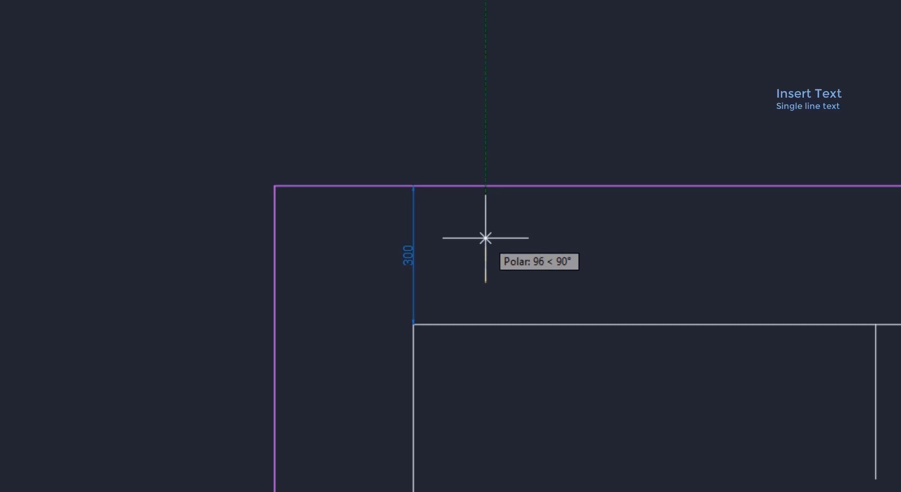
{"action": "type", "text": "1"}
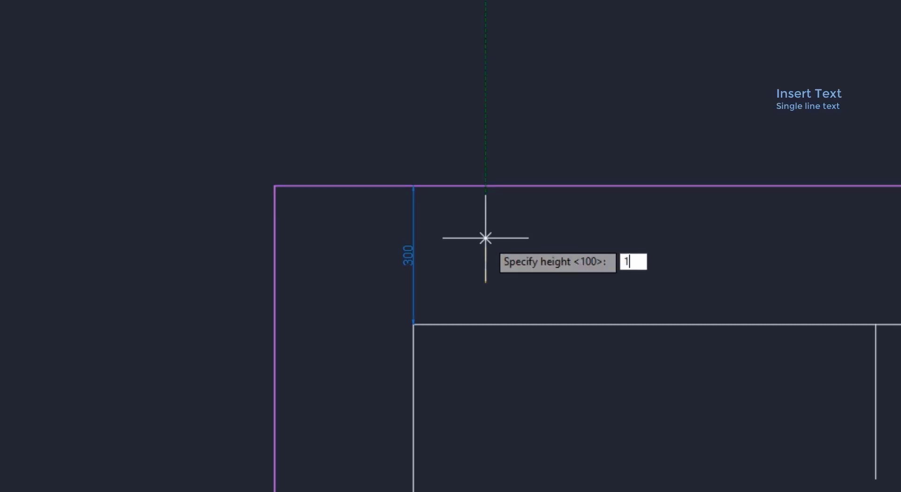
{"action": "type", "text": "00"}
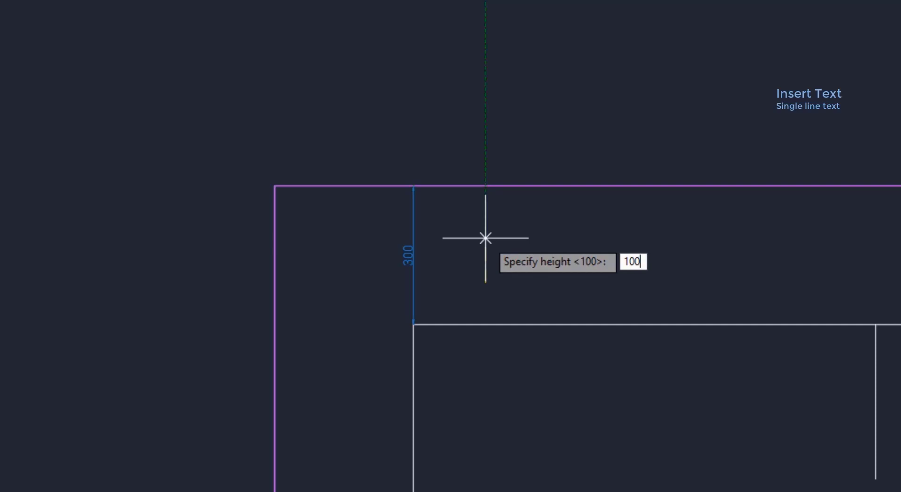
{"action": "key", "text": "Enter"}
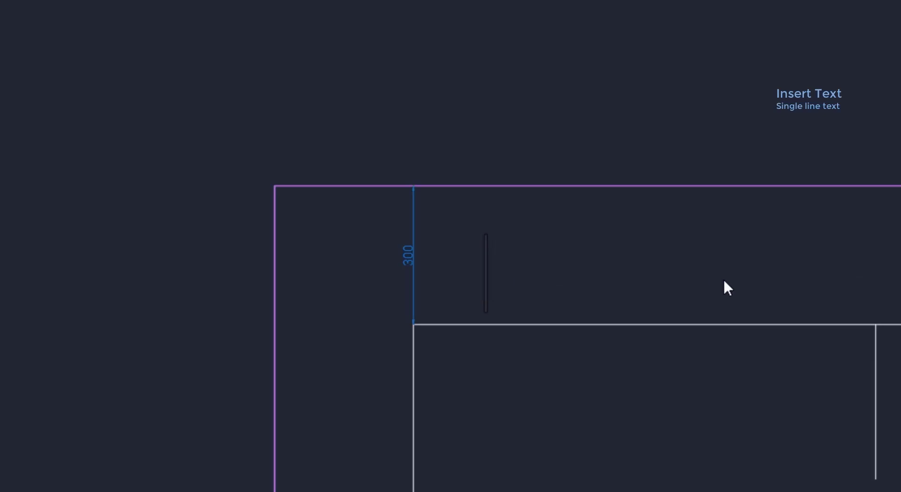
Type 'text' as the single-line label in the top strip.
{"action": "type", "text": "text"}
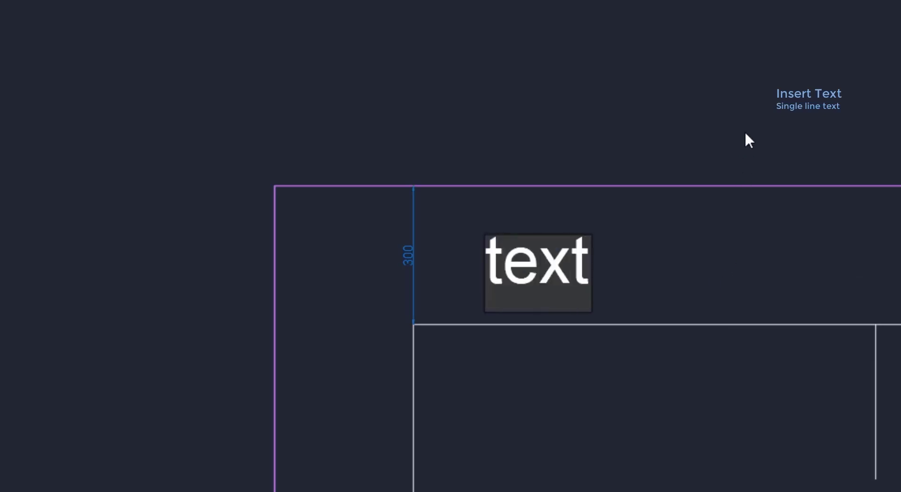
{"action": "mouse_move", "coordinate": [733, 154]}
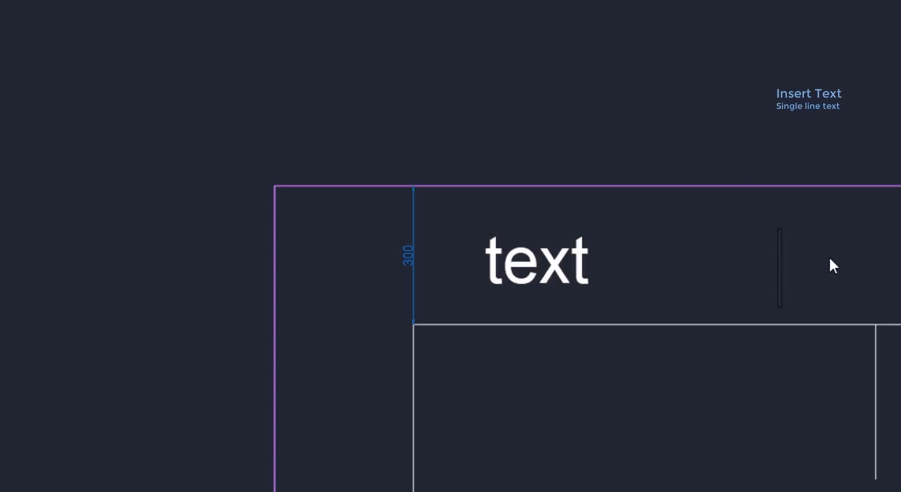
{"action": "mouse_move", "coordinate": [846, 259]}
{"action": "type", "text": "text"}
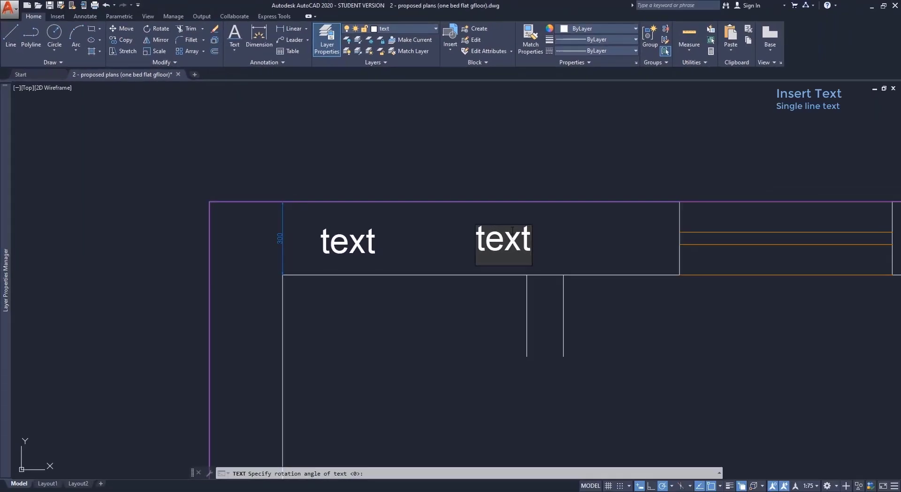
{"action": "mouse_move", "coordinate": [550, 216]}
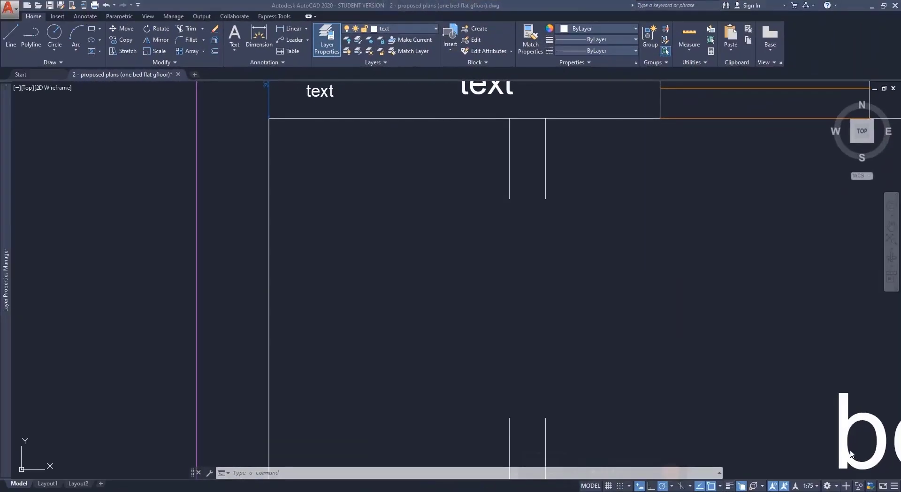
{"action": "mouse_move", "coordinate": [429, 306]}
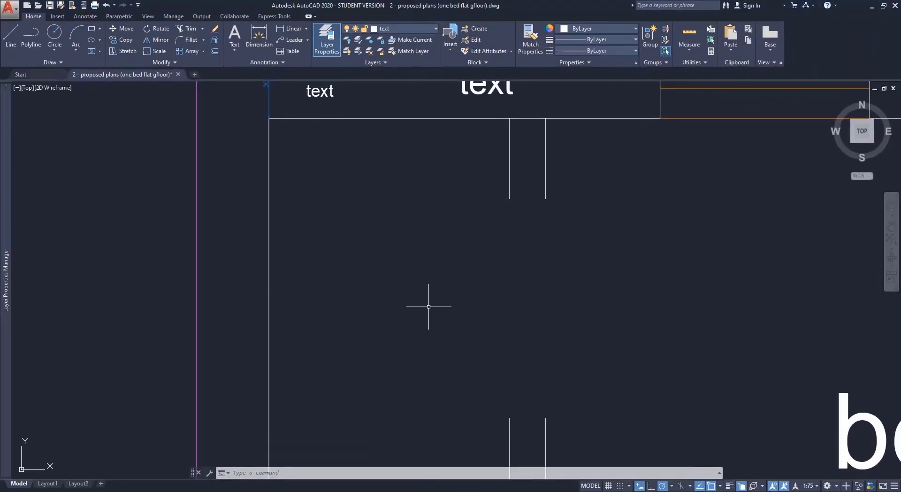
Draw a multiline text box below the top wall using Text > Multiline Text.
{"action": "left_click", "coordinate": [234, 51]}
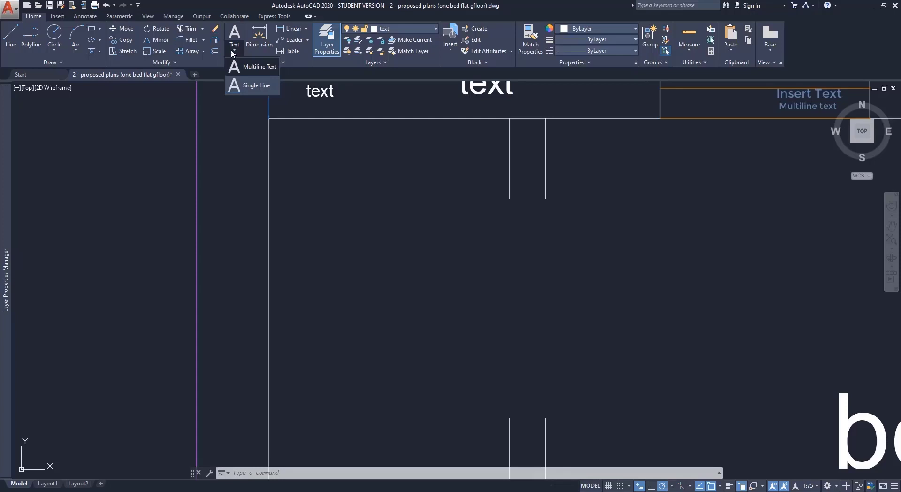
{"action": "left_click", "coordinate": [260, 66]}
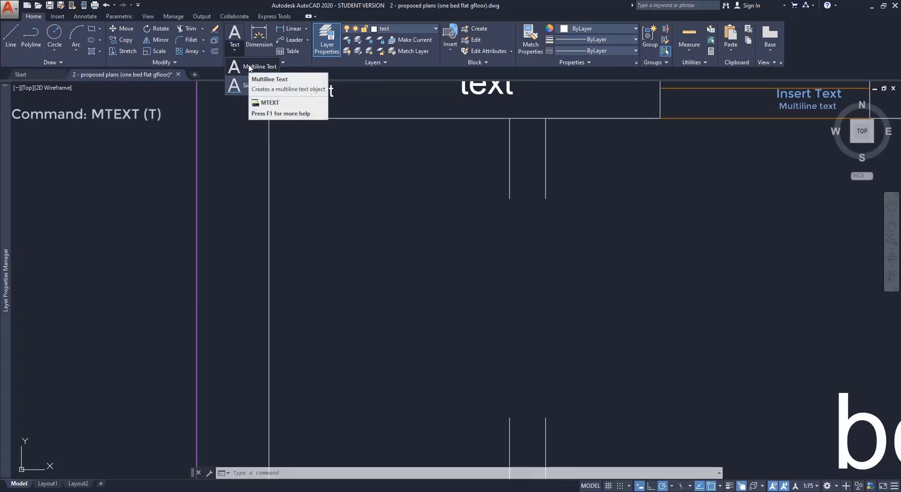
{"action": "left_click", "coordinate": [260, 67]}
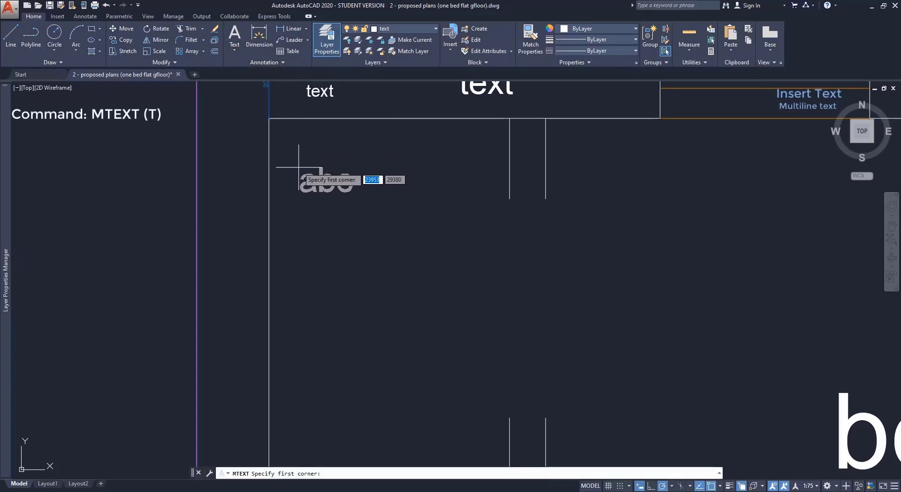
{"action": "left_click", "coordinate": [300, 154]}
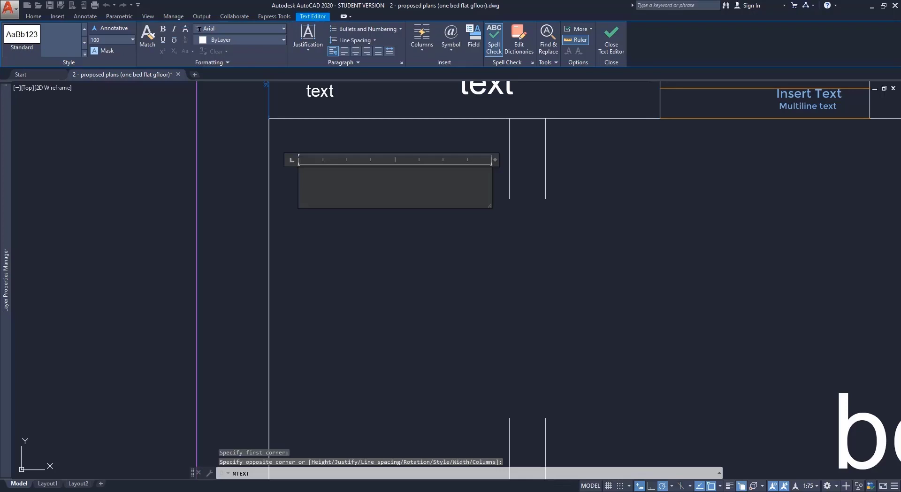
Type 'example of typing multiline text' into the multiline text box.
{"action": "type", "text": "example of typing"}
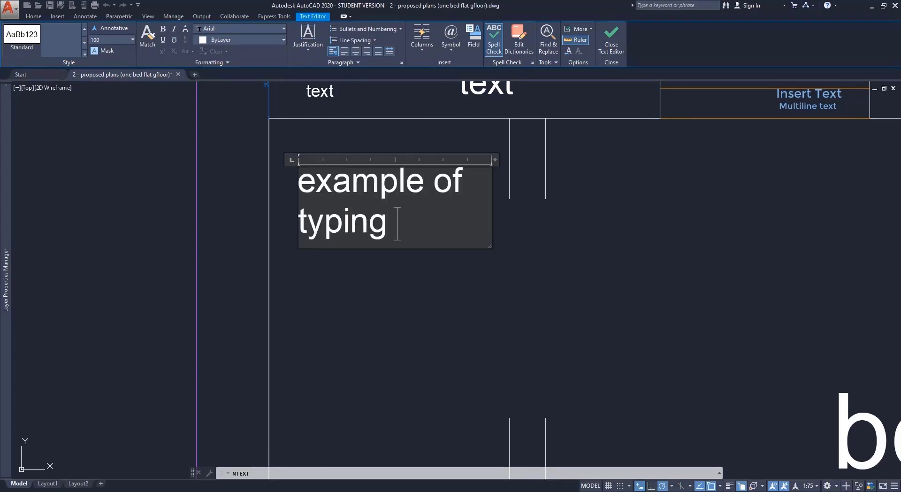
{"action": "type", "text": "multiline text"}
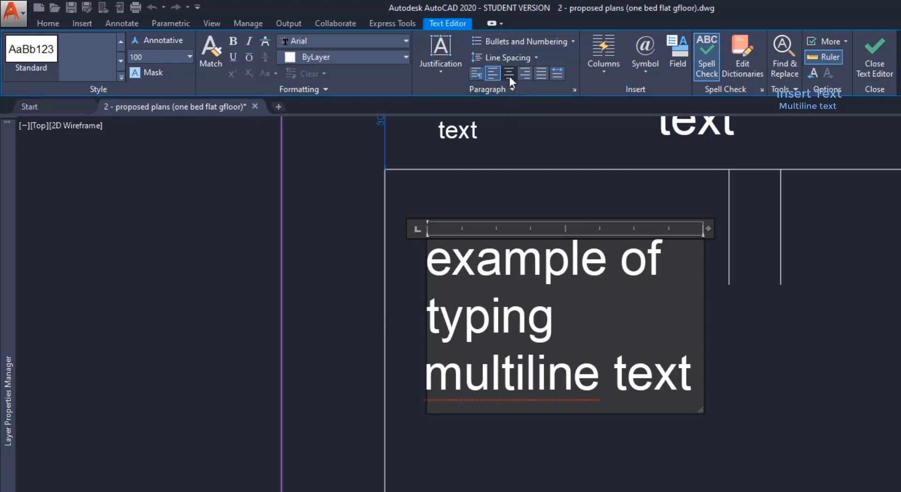
Justify the multiline paragraph and close the text editor.
{"action": "left_click", "coordinate": [509, 74]}
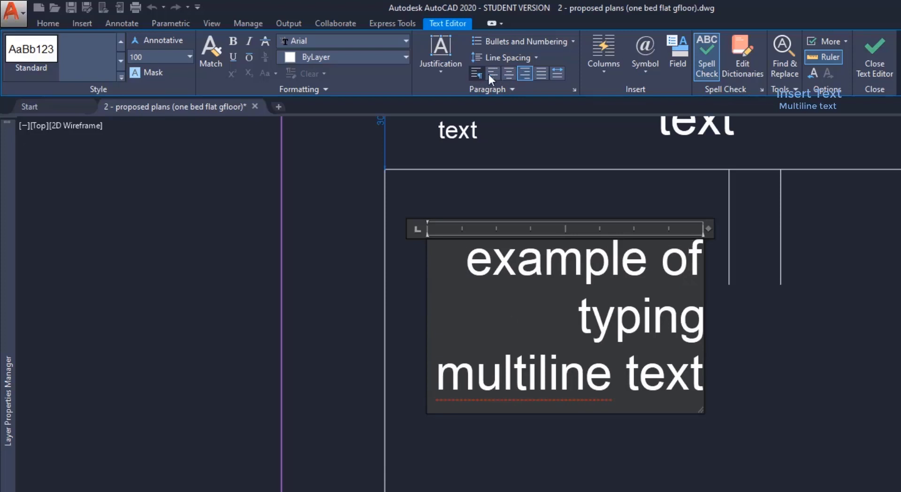
{"action": "left_click", "coordinate": [541, 73]}
{"action": "type", "text": "50"}
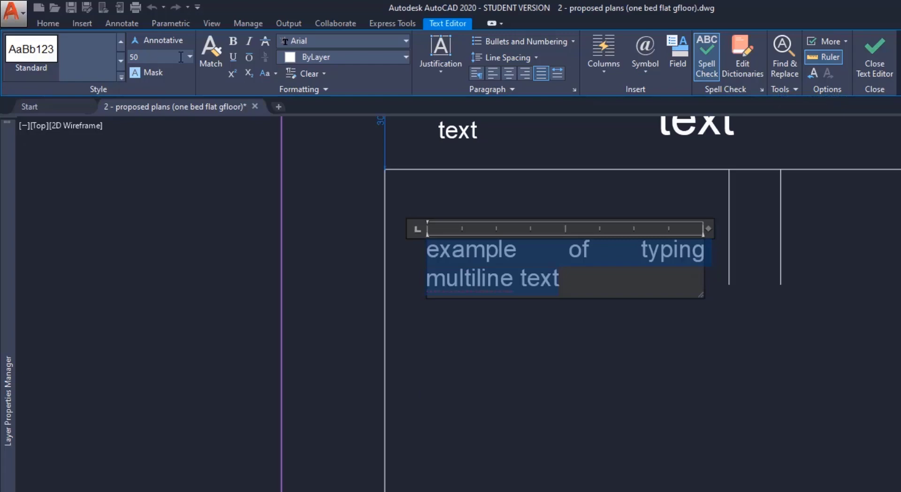
{"action": "left_click", "coordinate": [874, 48]}
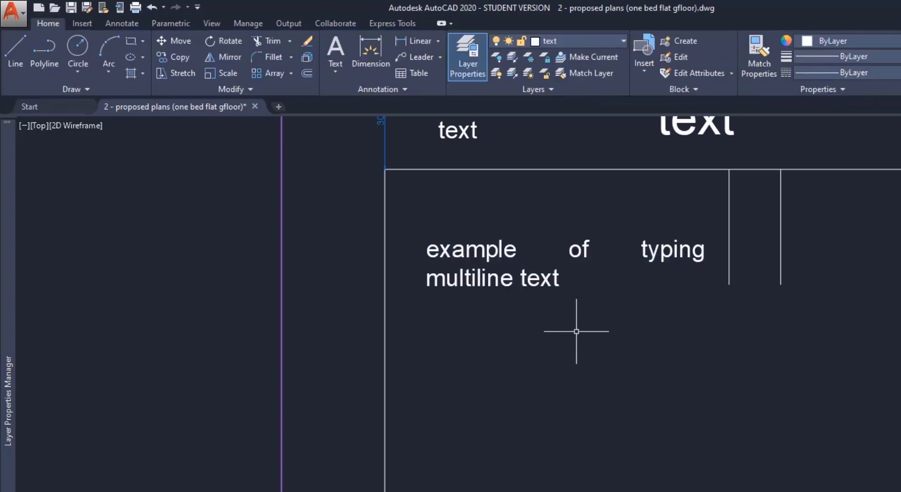